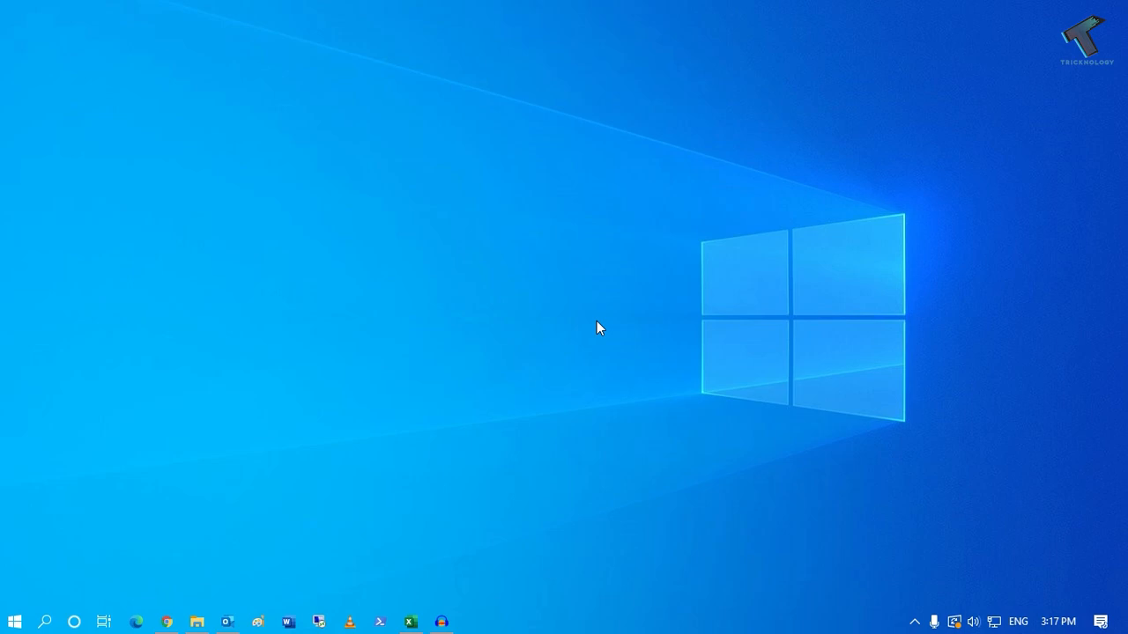
pyautogui.moveTo(532, 447)
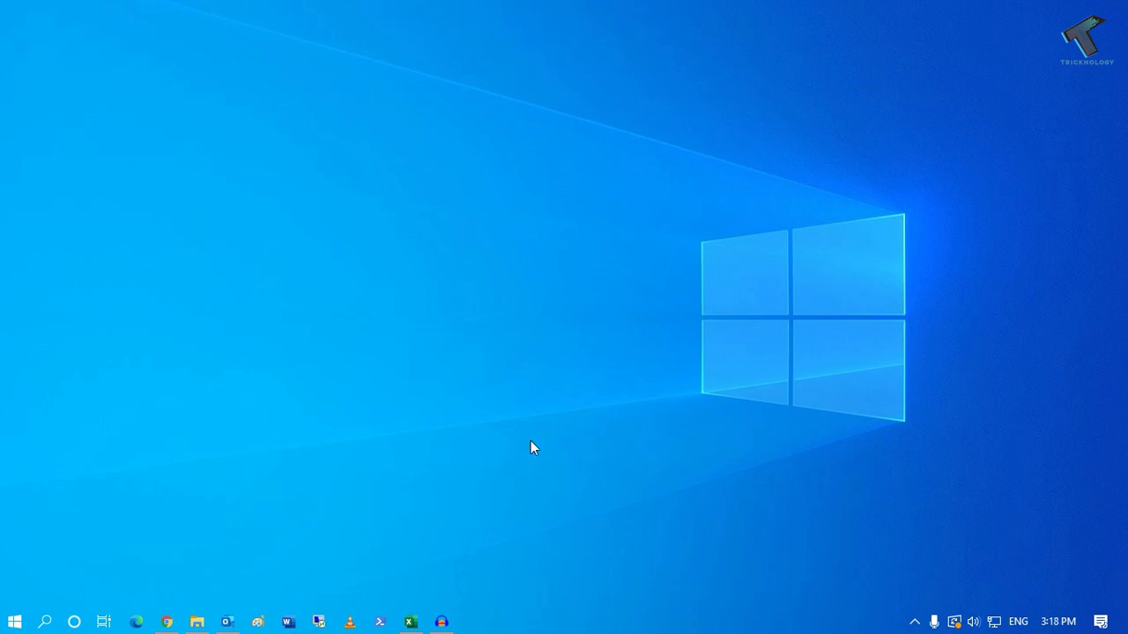
pyautogui.moveTo(511, 458)
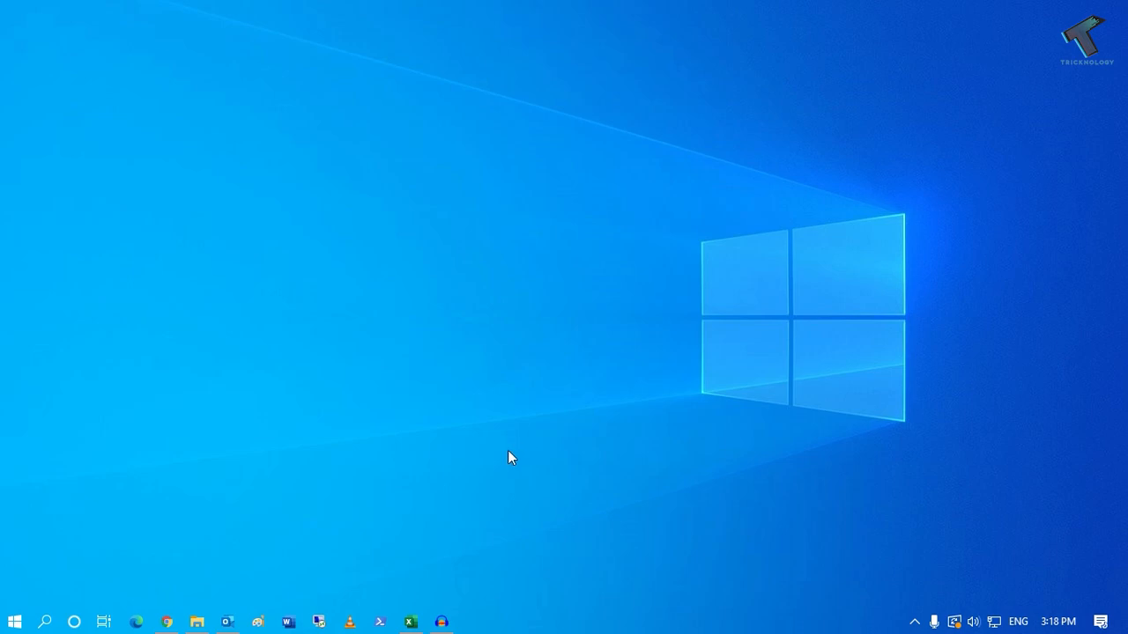
pyautogui.moveTo(466, 515)
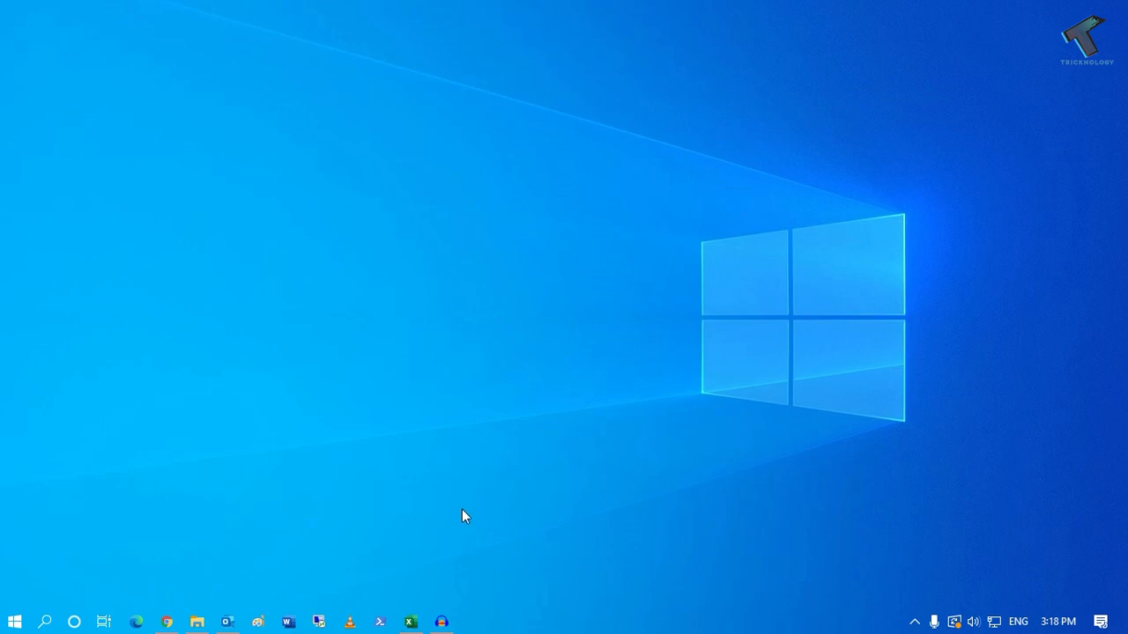
# Step: Open the Demo.xlsx workbook and bring up its File backstage view
pyautogui.click(409, 622)
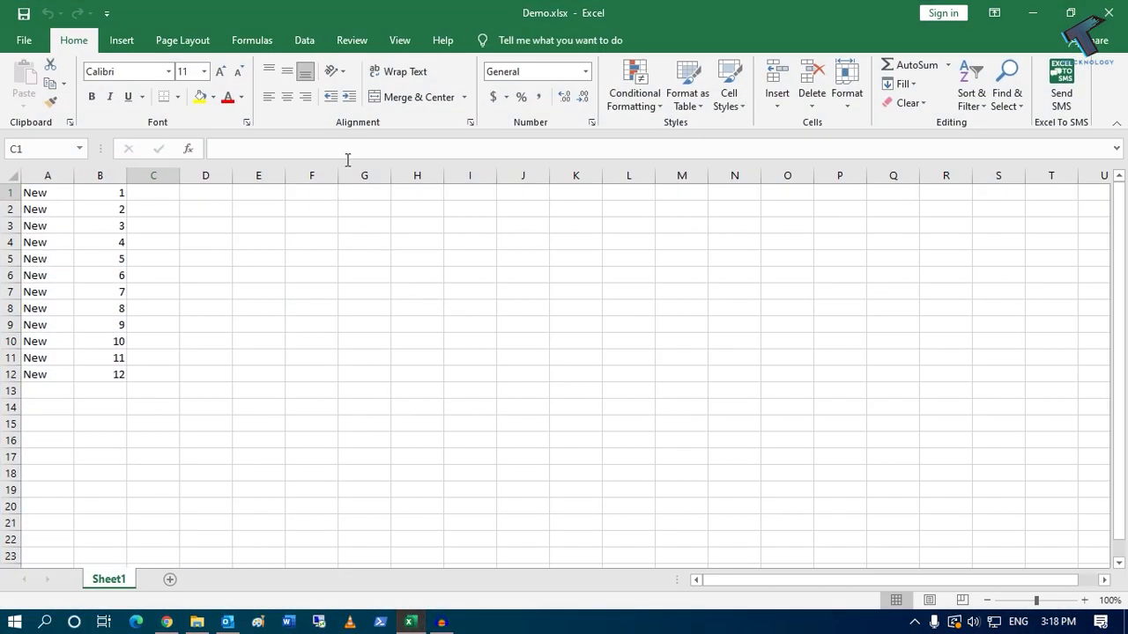
pyautogui.click(24, 38)
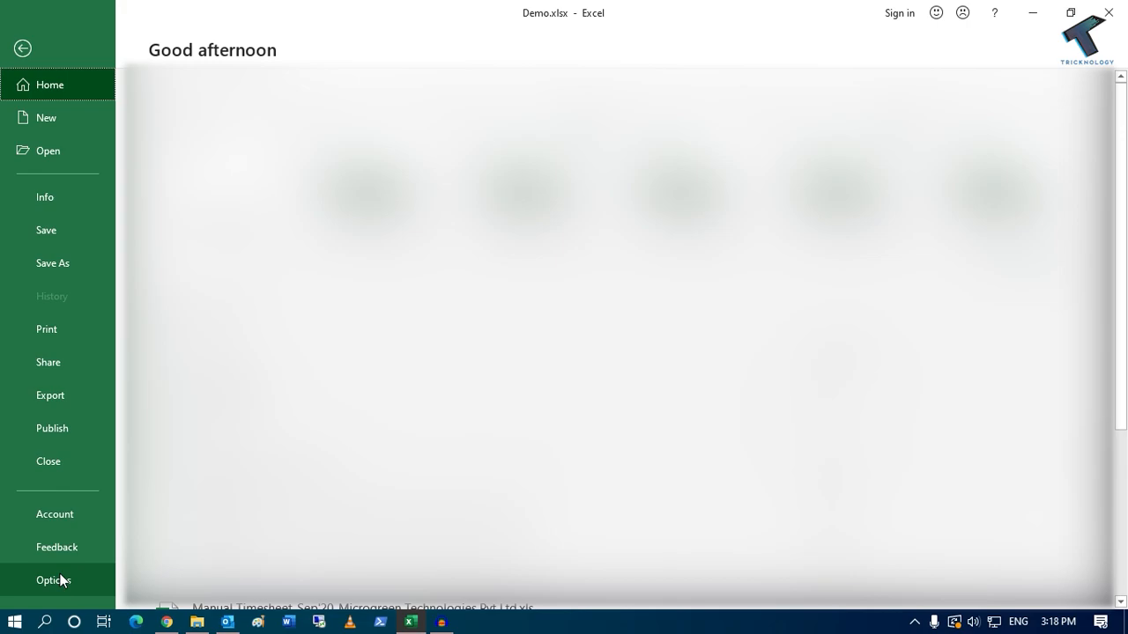
# Step: In Excel Options Advanced, uncheck 'Update links to other documents' and apply
pyautogui.click(53, 580)
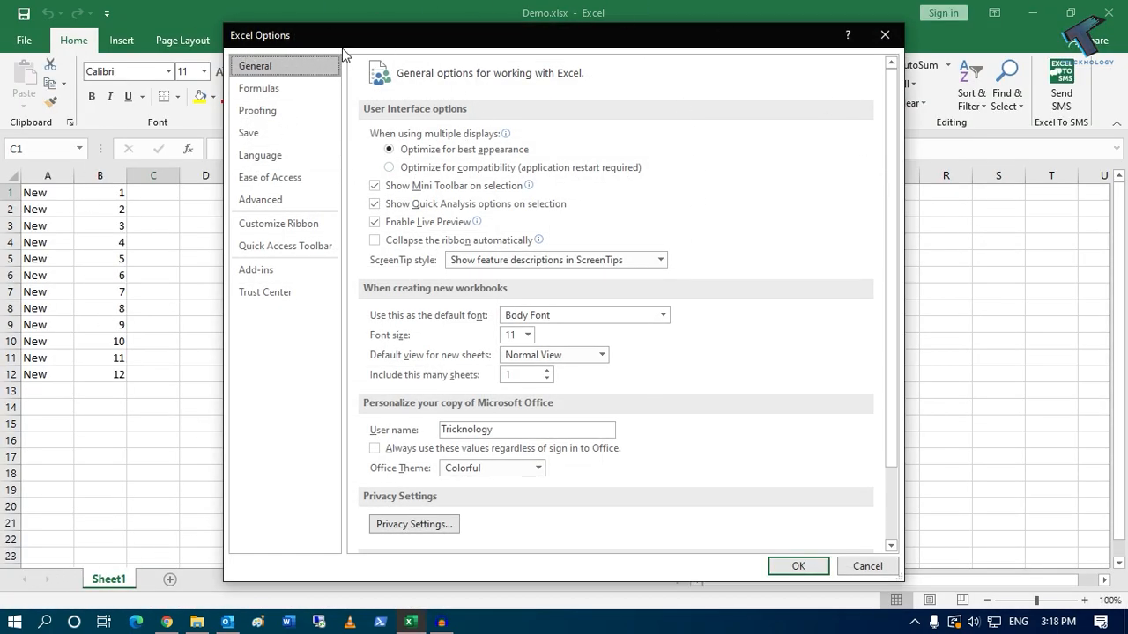
pyautogui.click(261, 199)
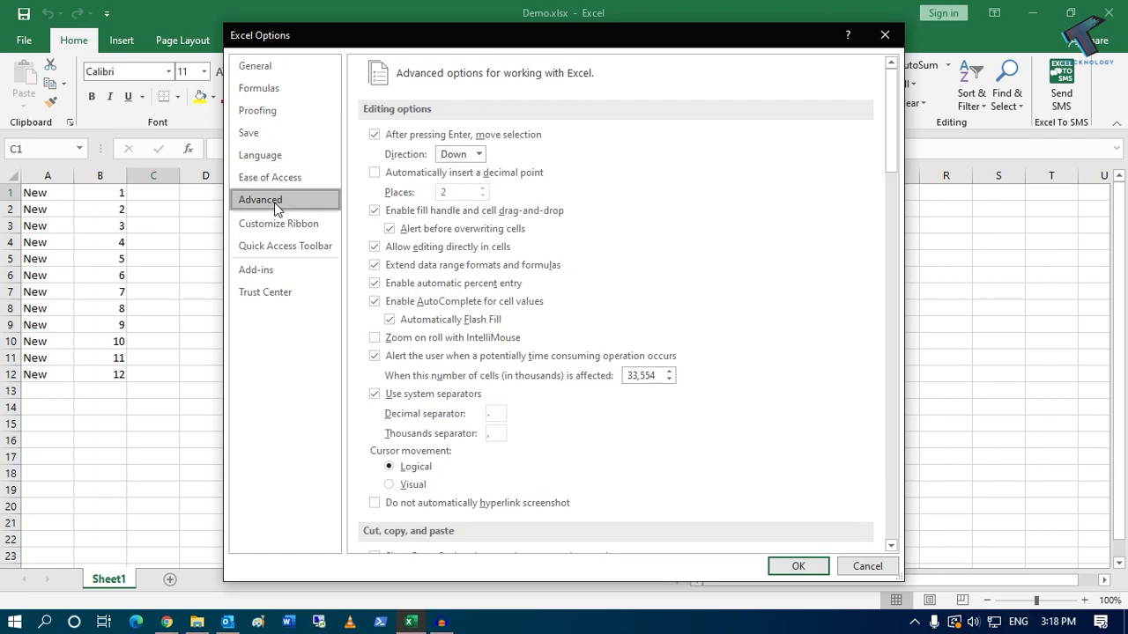
pyautogui.scroll(-3)
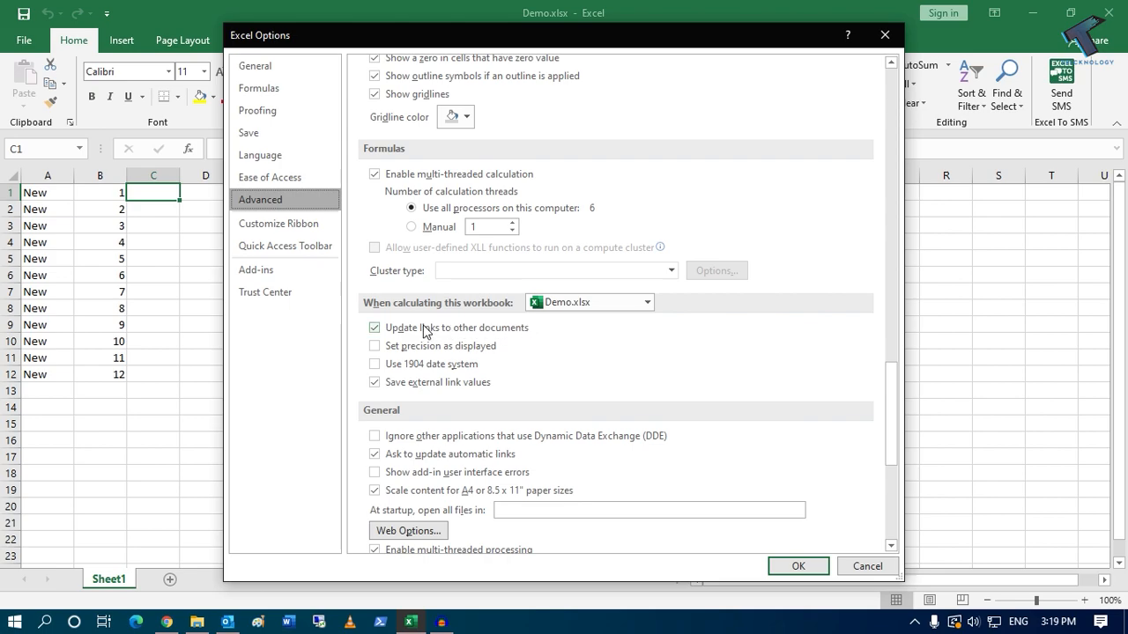
pyautogui.click(374, 326)
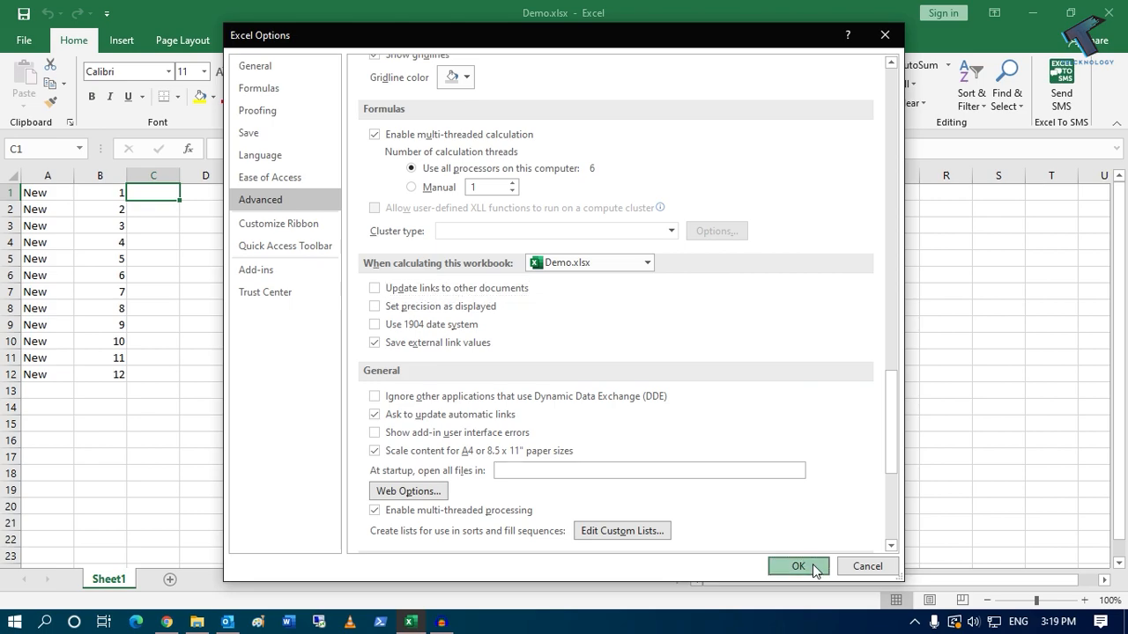
pyautogui.click(796, 565)
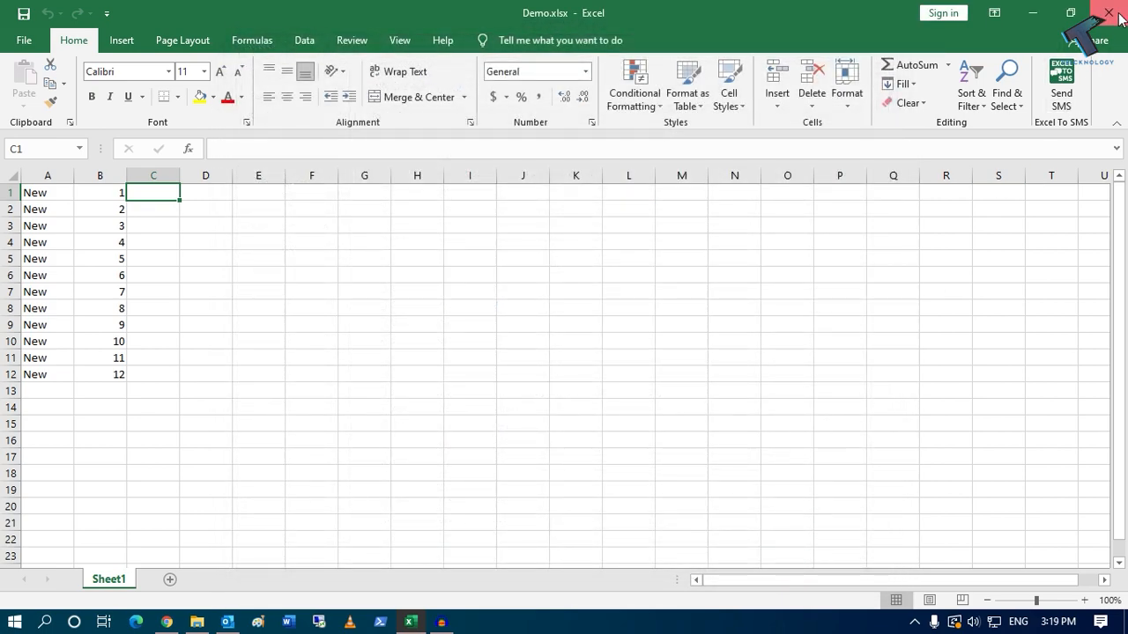
# Step: Close the Demo.xlsx workbook and reopen it from its folder
pyautogui.click(1117, 14)
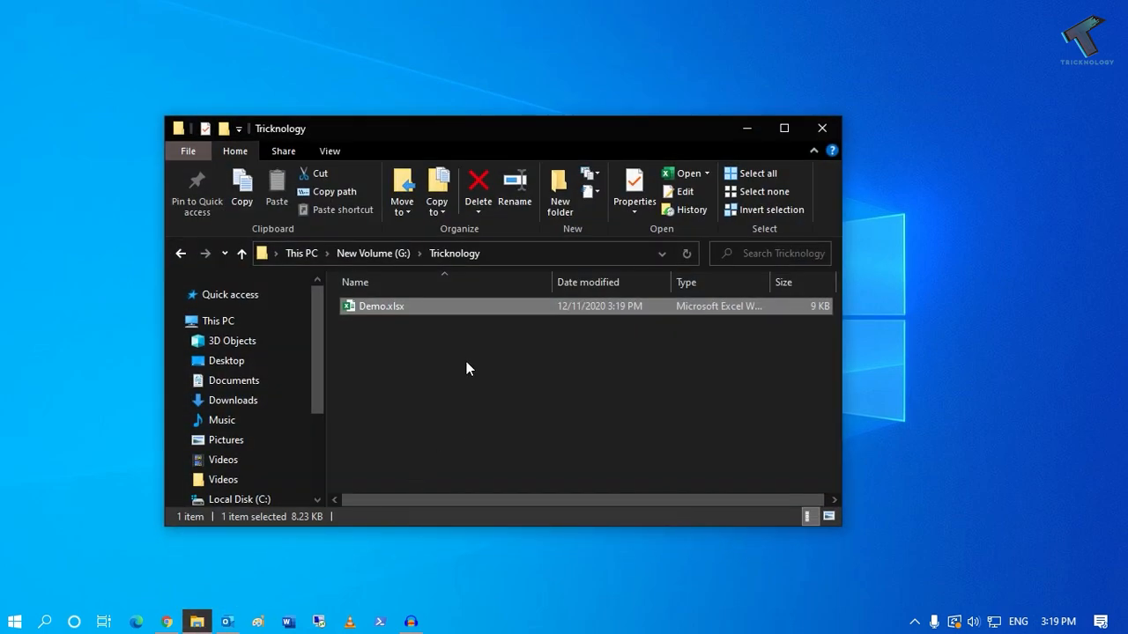
pyautogui.doubleClick(380, 307)
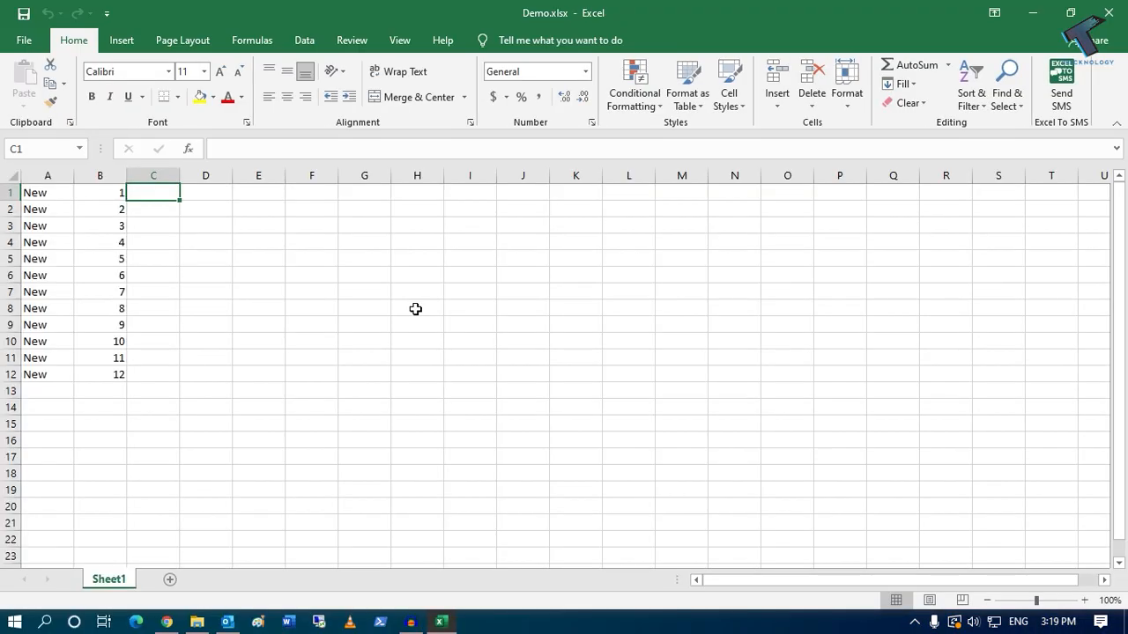